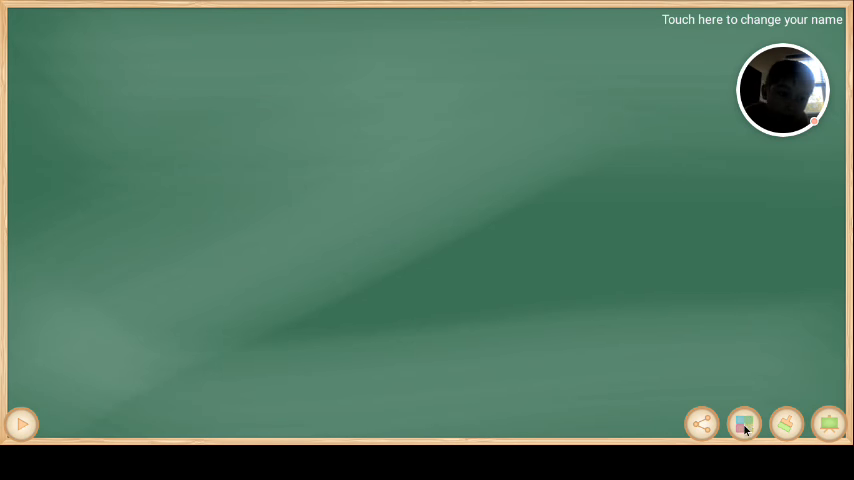
Draw a round white chalk clock outline with two hands and the numbers 12, 3 and 4
left_click(744, 424)
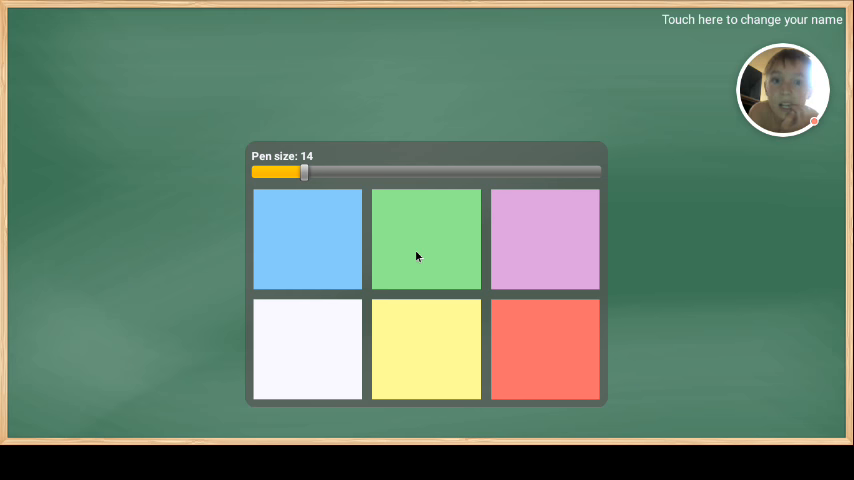
mouse_move(360, 257)
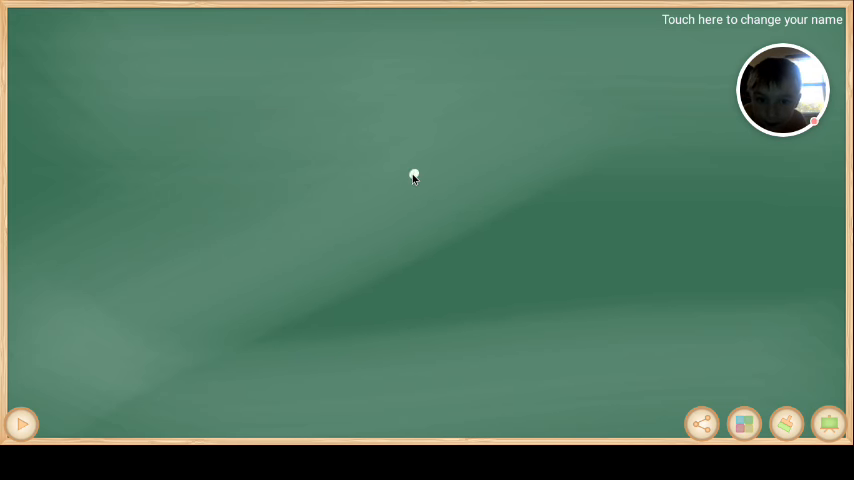
left_click_drag(418, 175, 455, 250)
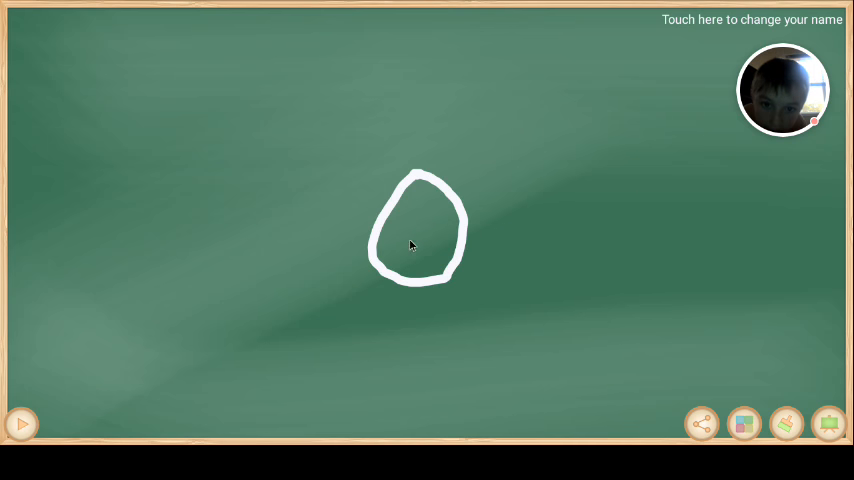
left_click_drag(414, 231, 430, 229)
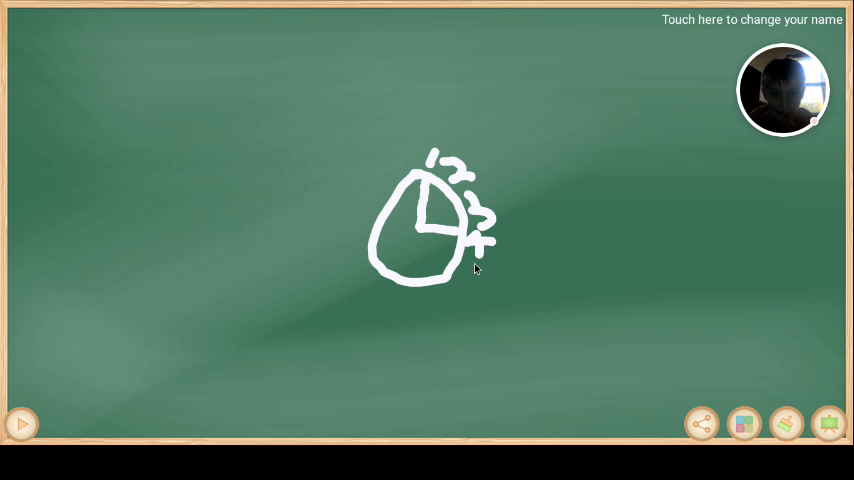
Write hour numbers 5, 6–8 and 9–11 around the white chalk clock
left_click_drag(478, 260, 460, 300)
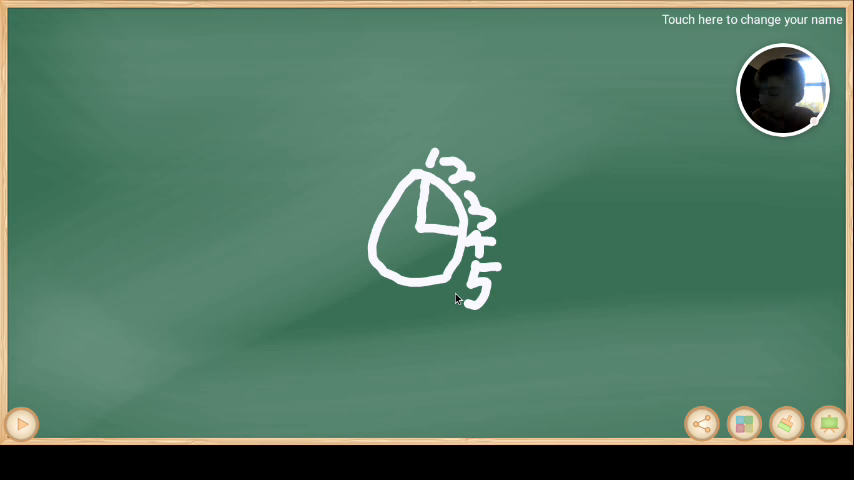
left_click_drag(470, 300, 450, 330)
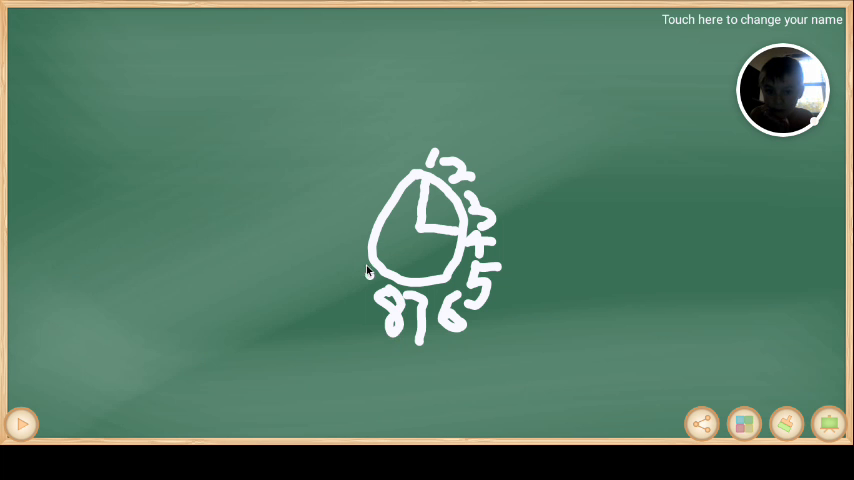
left_click_drag(370, 290, 350, 320)
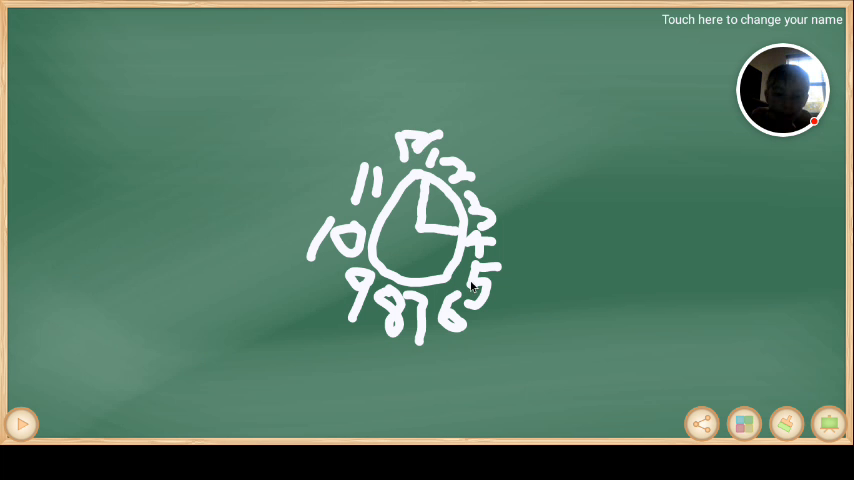
mouse_move(535, 131)
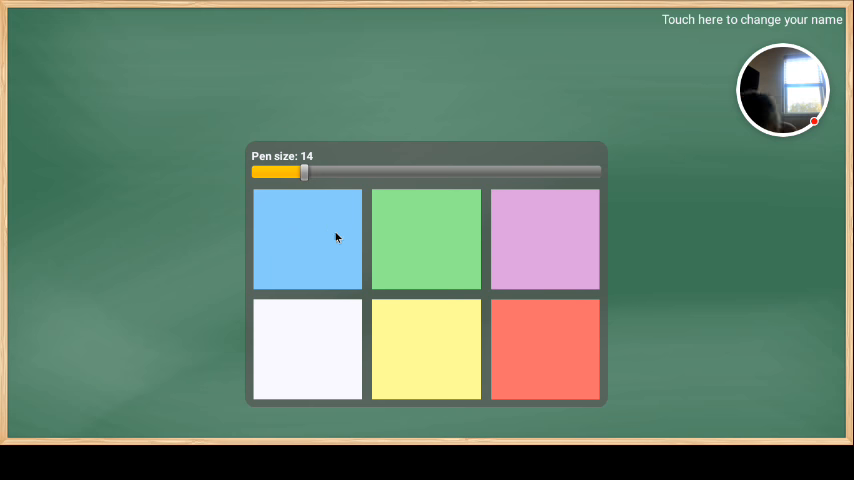
mouse_move(509, 362)
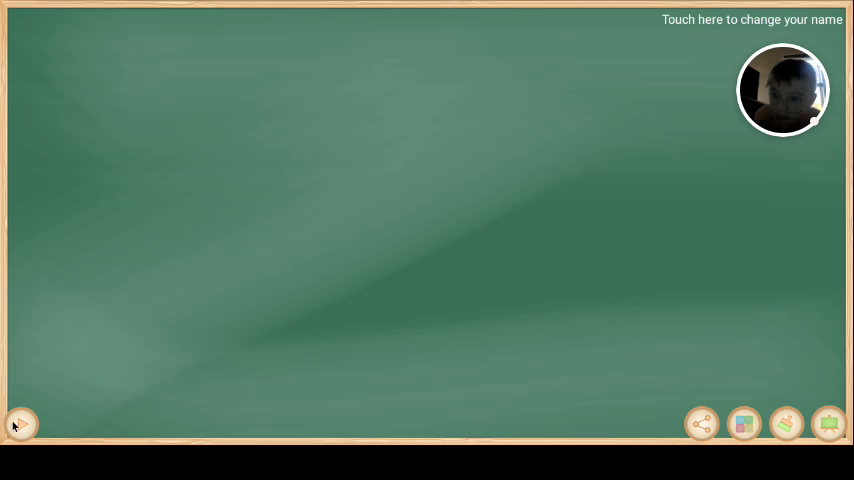
Raise the pen size to 100 and test a blue chalk dot on the board
left_click(22, 420)
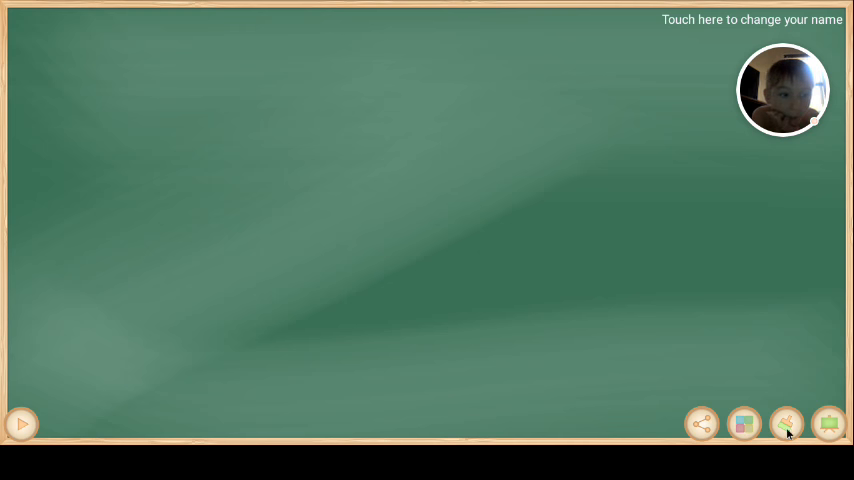
left_click(786, 423)
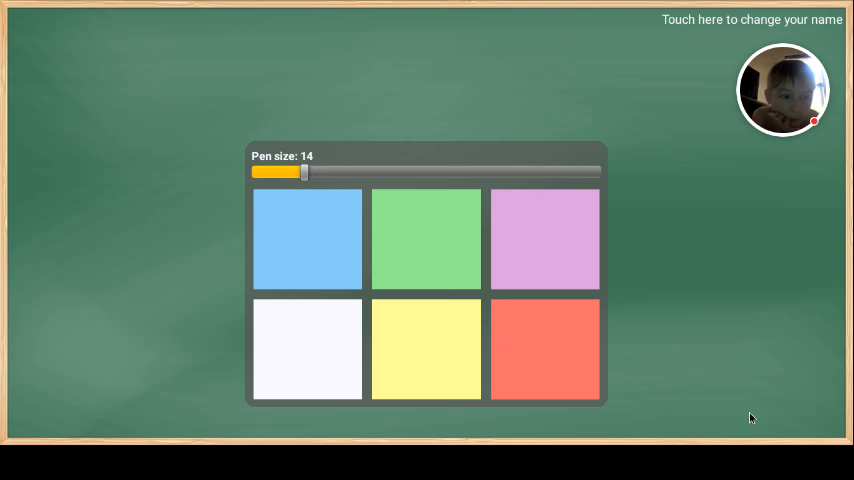
left_click_drag(303, 172, 595, 172)
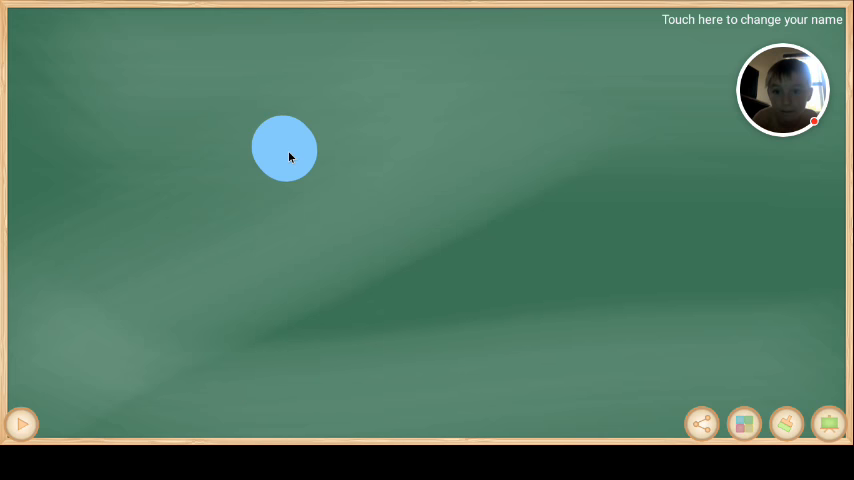
left_click_drag(285, 148, 295, 130)
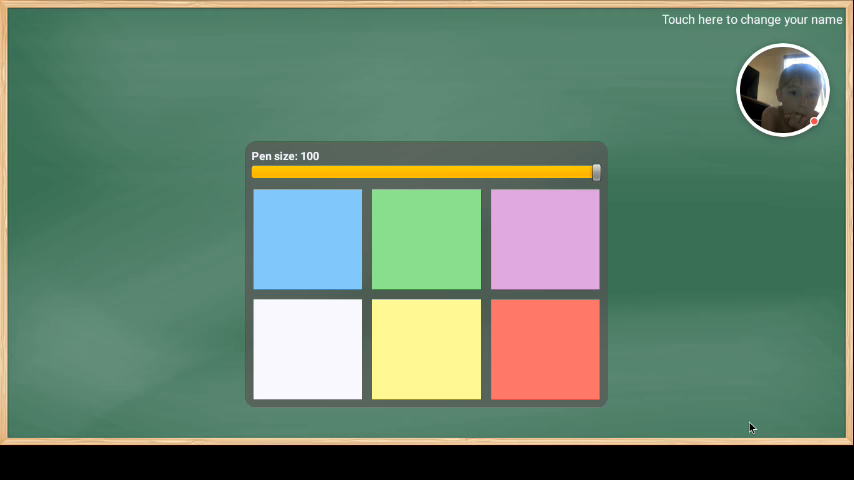
Reduce the pen size from about 41 down to 18 and pick the chalk colour
left_click_drag(595, 172, 397, 172)
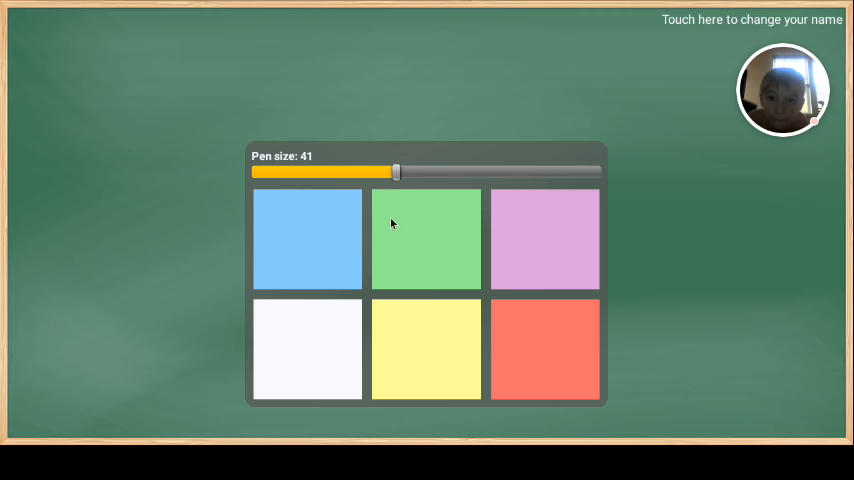
left_click_drag(396, 172, 318, 172)
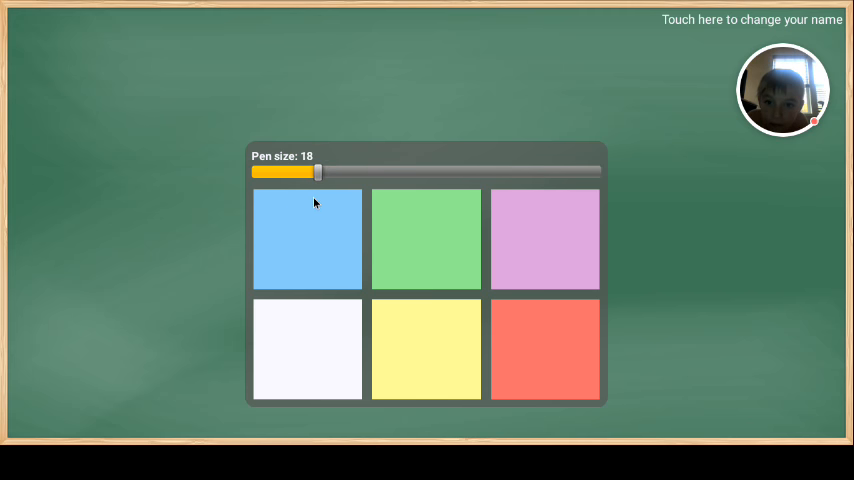
left_click_drag(316, 173, 350, 173)
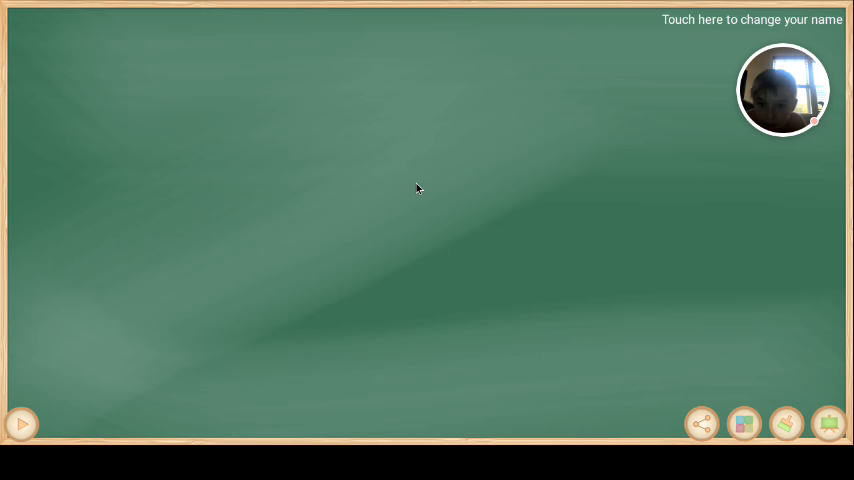
Draw a thick green circle with a centre dot and hands from the centre
left_click_drag(420, 195, 405, 290)
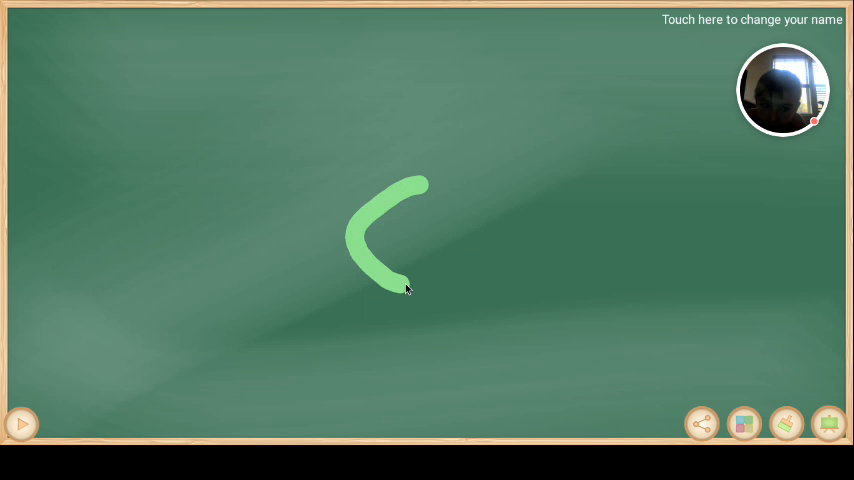
left_click_drag(405, 290, 418, 205)
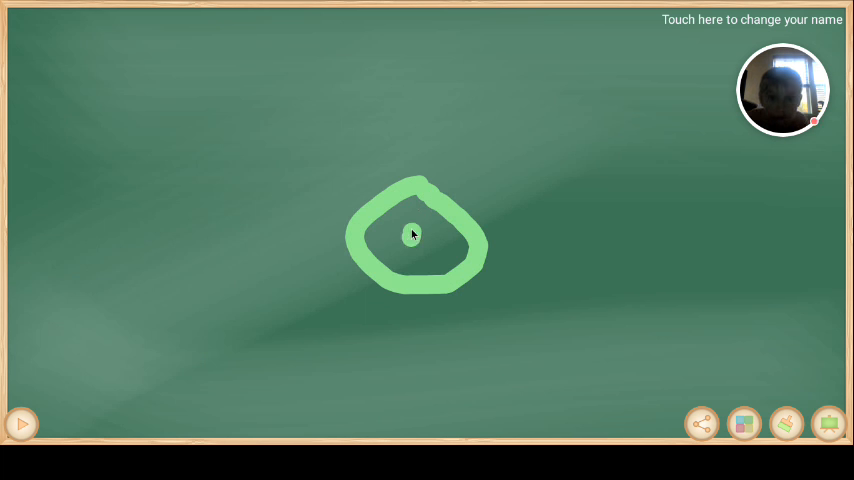
left_click_drag(412, 228, 414, 248)
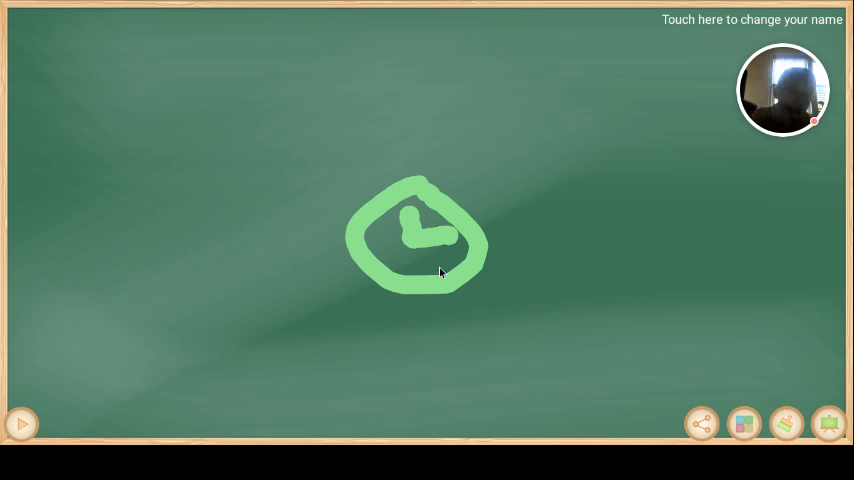
mouse_move(456, 403)
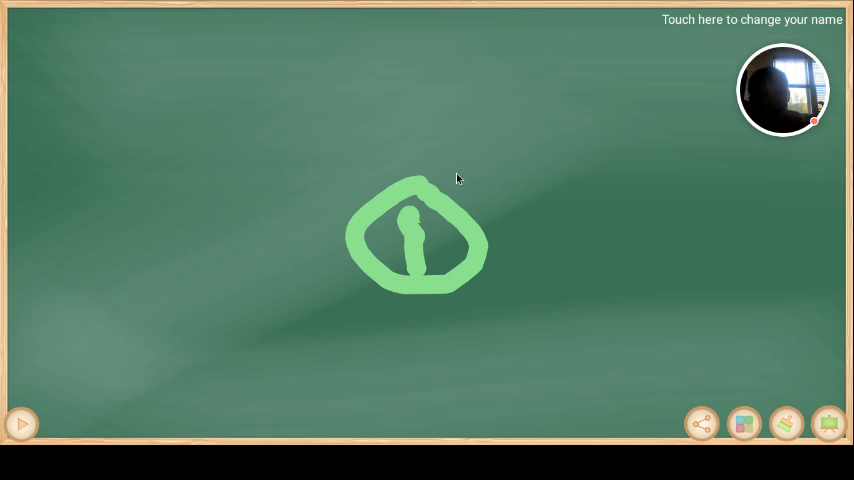
mouse_move(470, 135)
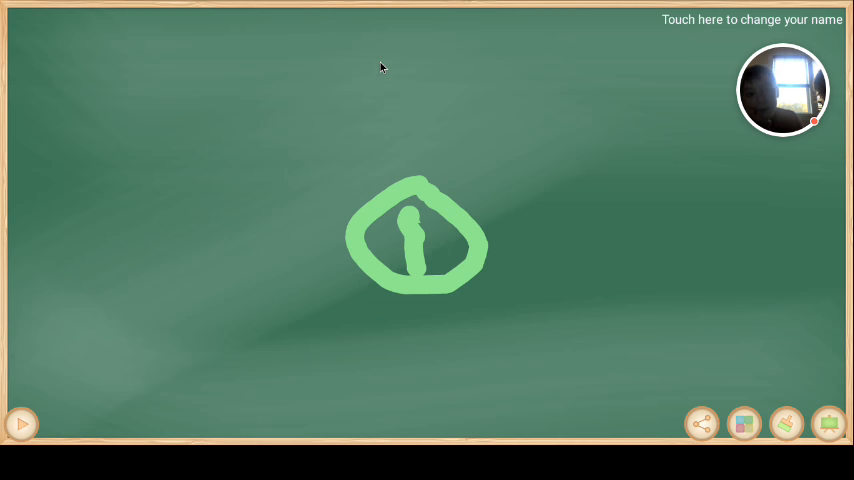
left_click_drag(375, 60, 420, 155)
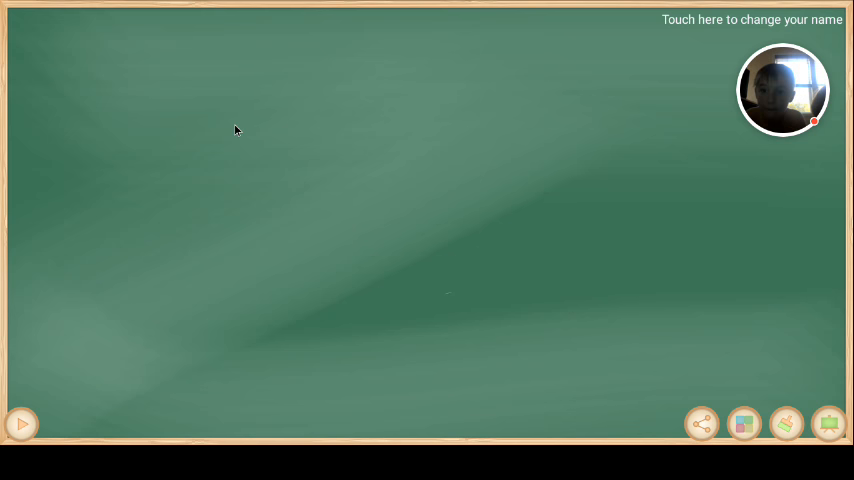
Draw a tall pointed loop and a long V-shaped stroke in green chalk
left_click_drag(235, 120, 248, 338)
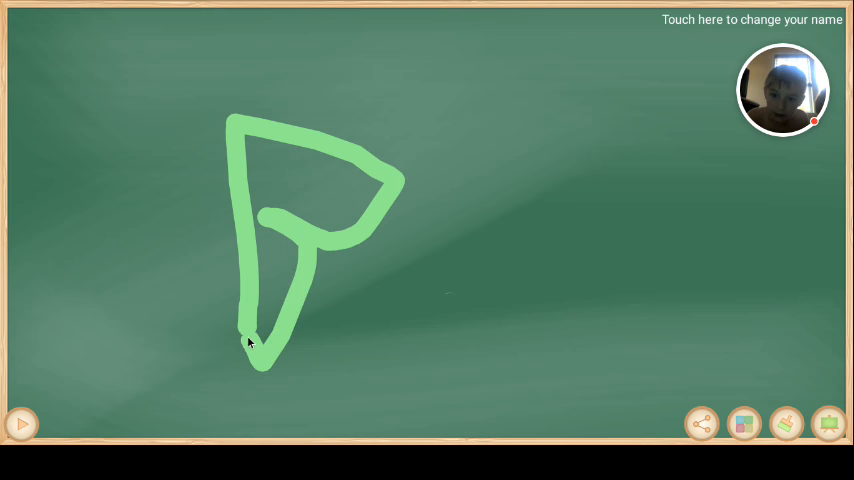
left_click_drag(450, 175, 608, 160)
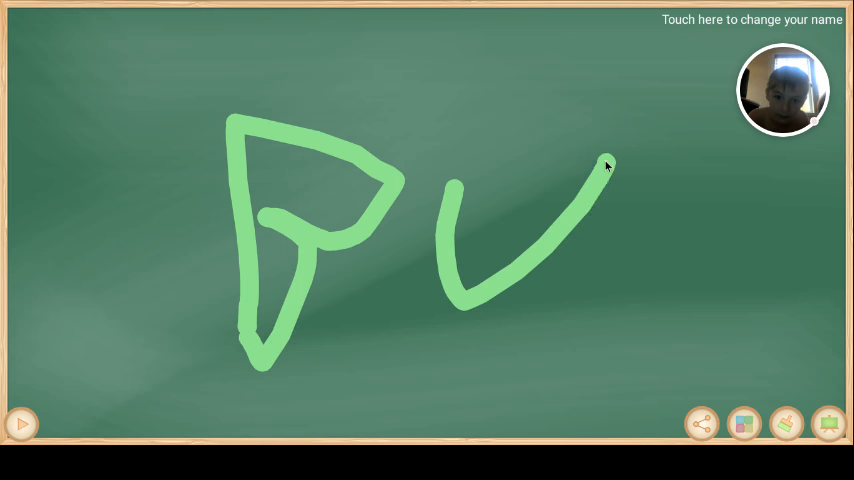